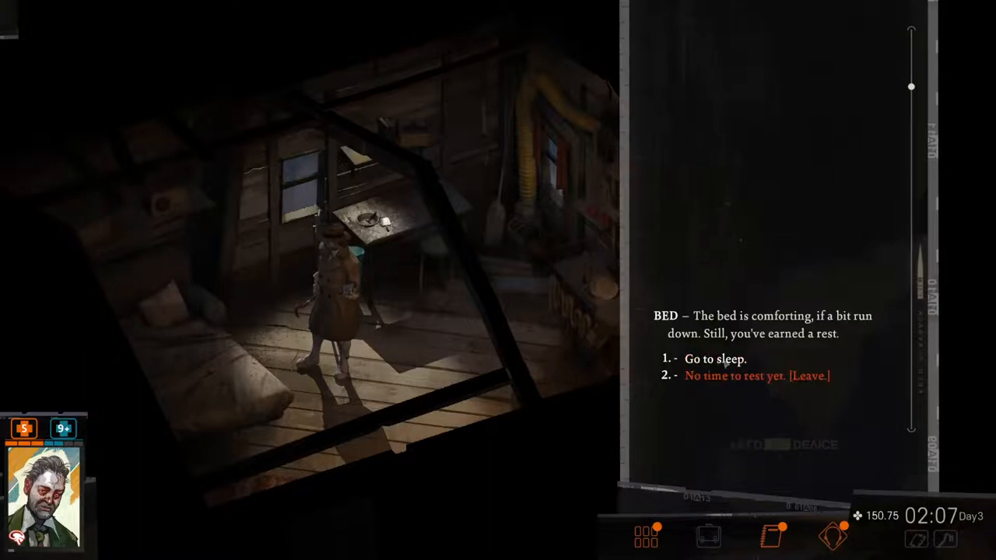
- Choose 'Go to sleep.' in the bed dialogue
{"action": "left_click", "coordinate": [714, 359]}
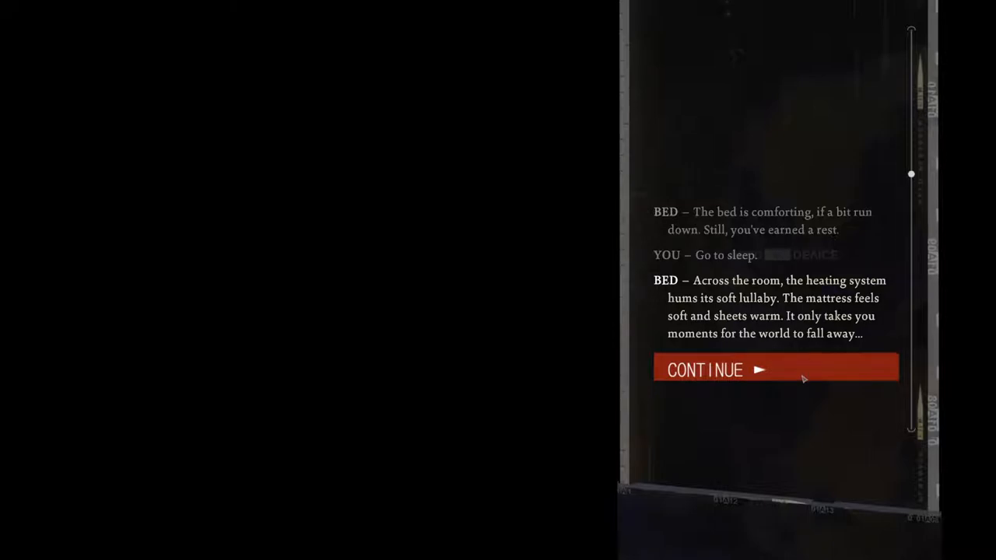
- Continue past the falling-asleep narration into the Ancient Reptilian Brain dream dialogue
{"action": "left_click", "coordinate": [774, 368]}
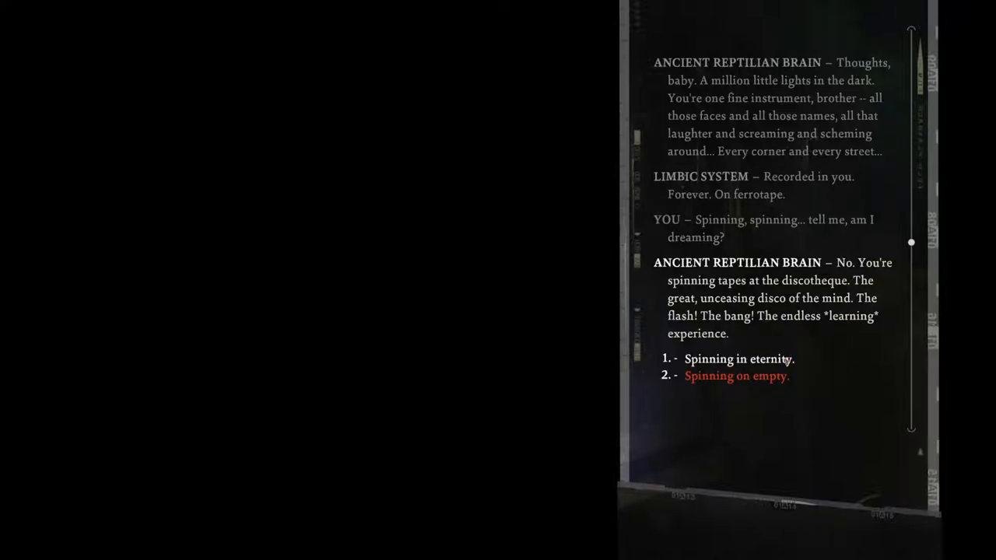
- Answer 'Spinning in eternity.' and advance until three replies about forgetting appear
{"action": "left_click", "coordinate": [740, 359]}
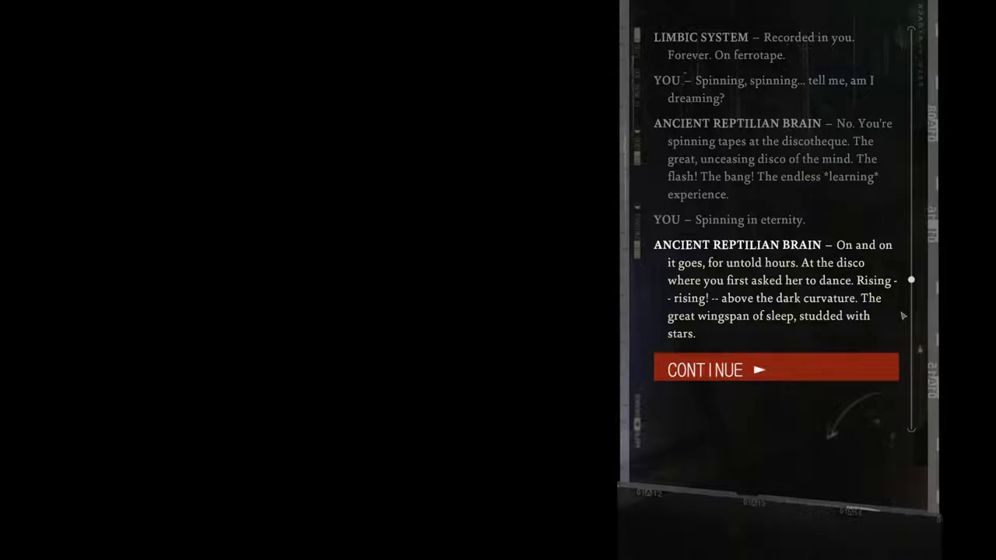
{"action": "mouse_move", "coordinate": [853, 367]}
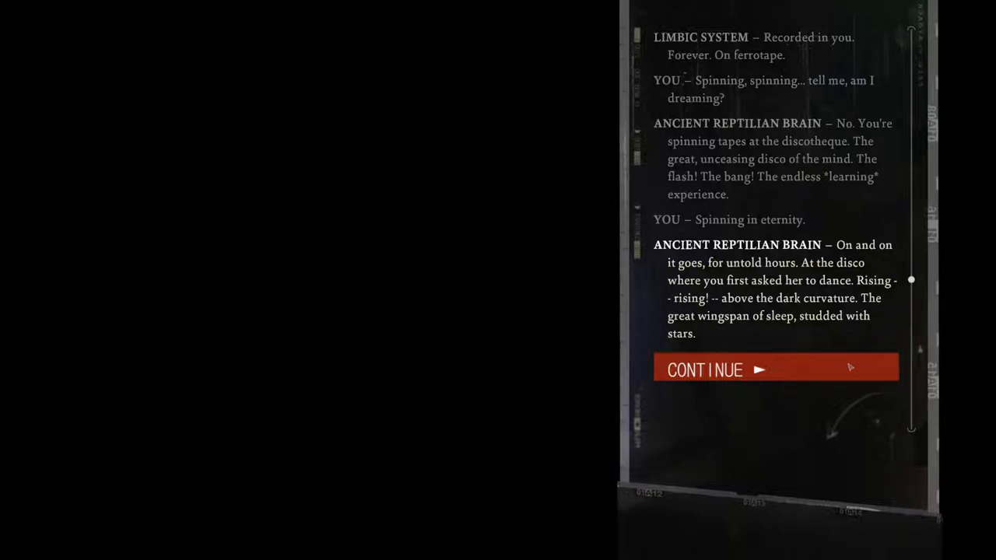
{"action": "left_click", "coordinate": [774, 368]}
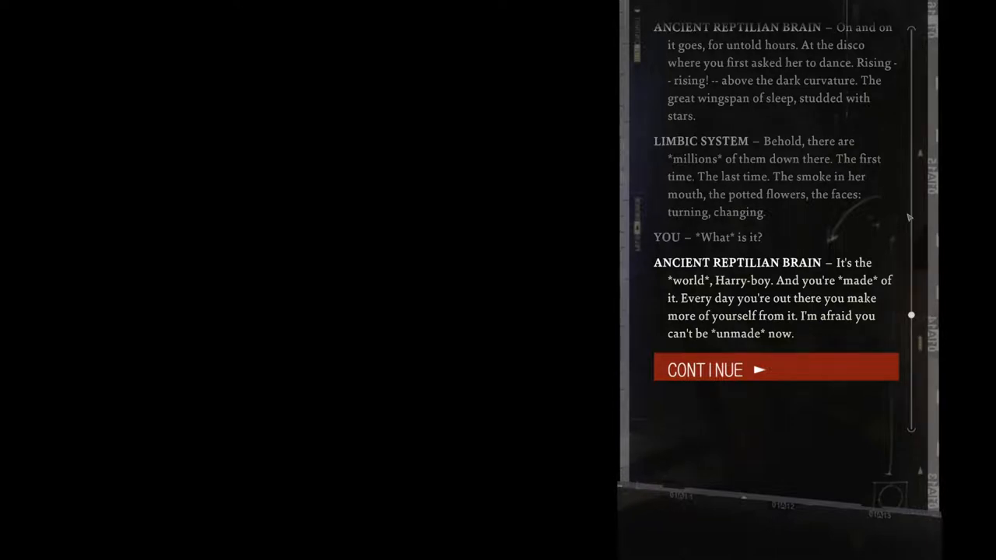
{"action": "mouse_move", "coordinate": [893, 331]}
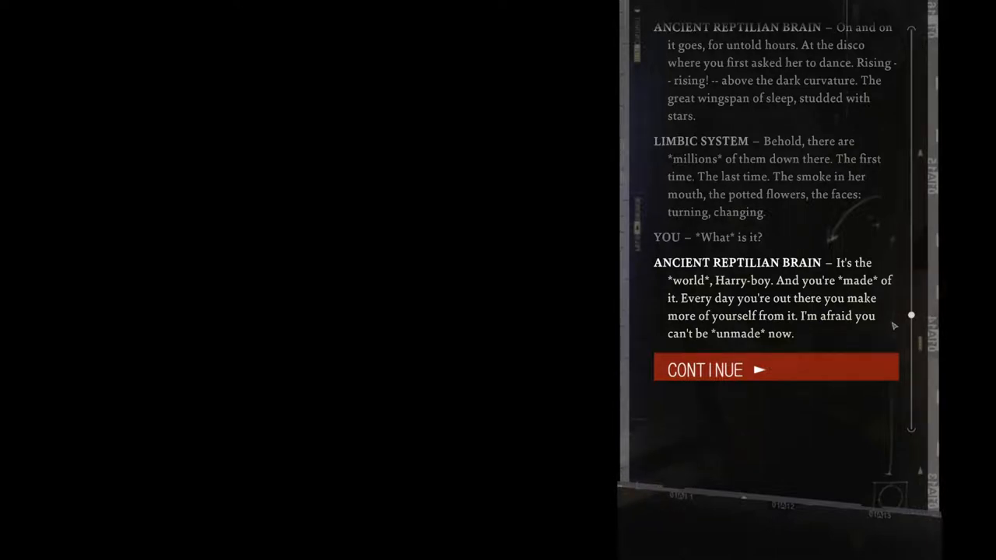
{"action": "mouse_move", "coordinate": [885, 369]}
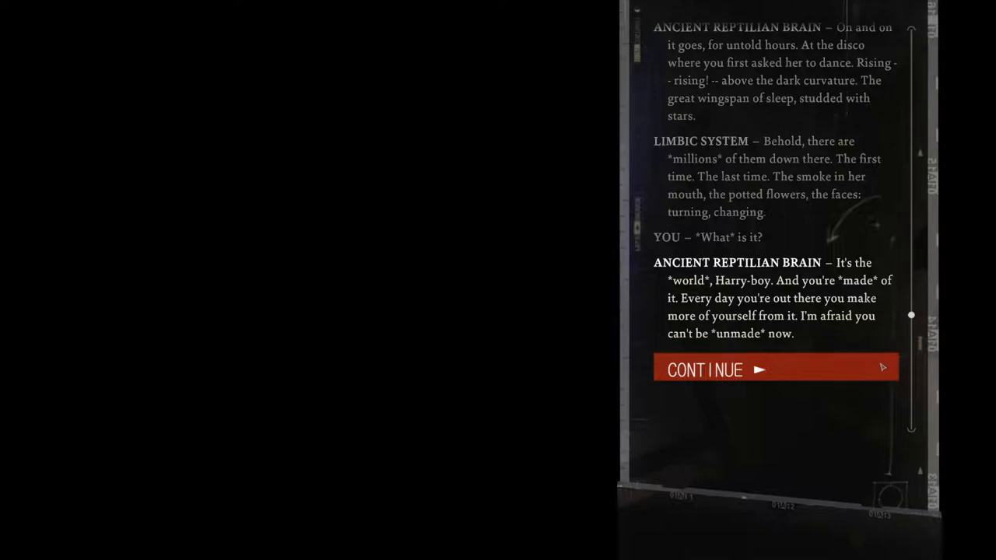
{"action": "left_click", "coordinate": [775, 368]}
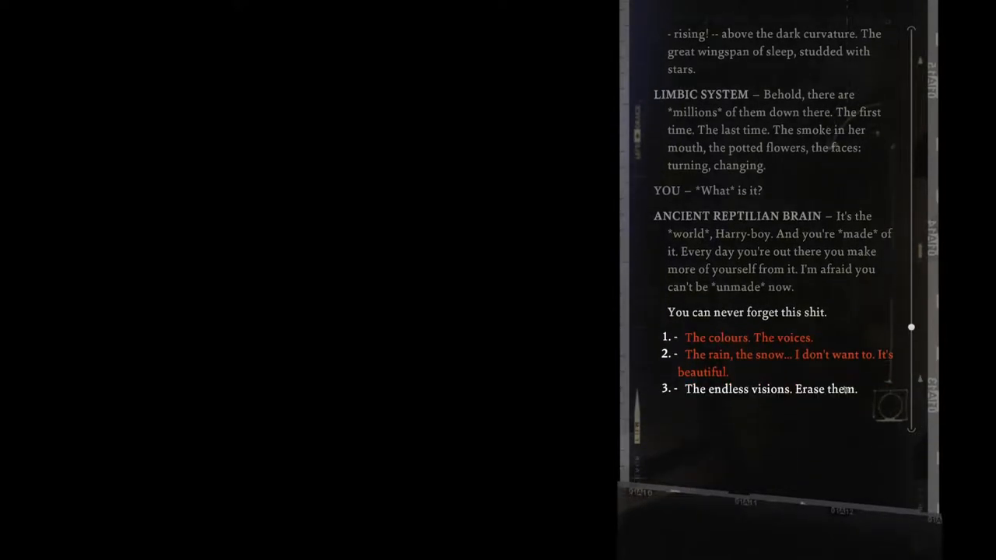
- Reply 'The colours. The voices.' and advance to the Rhetoric, Savoir Faire and Empathy checks
{"action": "left_click", "coordinate": [751, 336]}
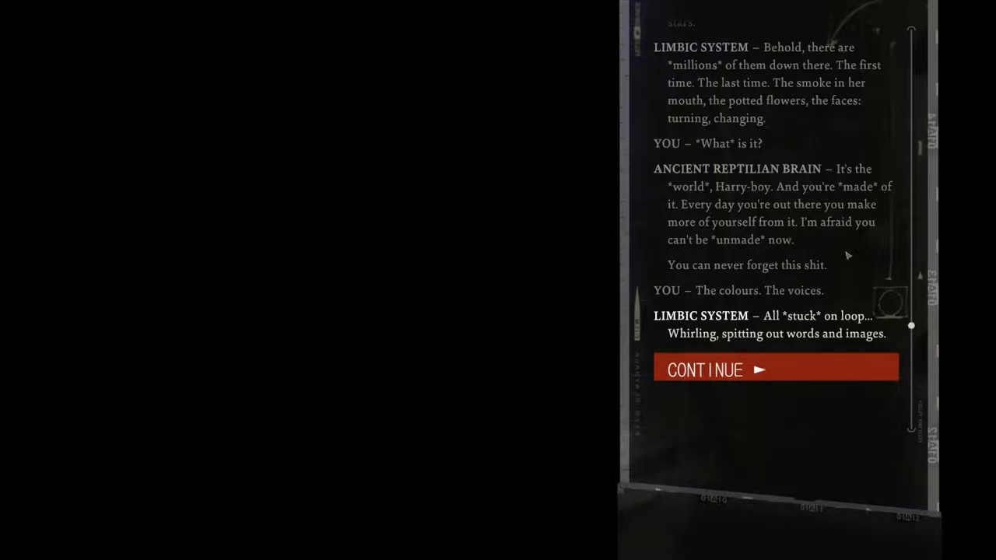
{"action": "left_click", "coordinate": [775, 368]}
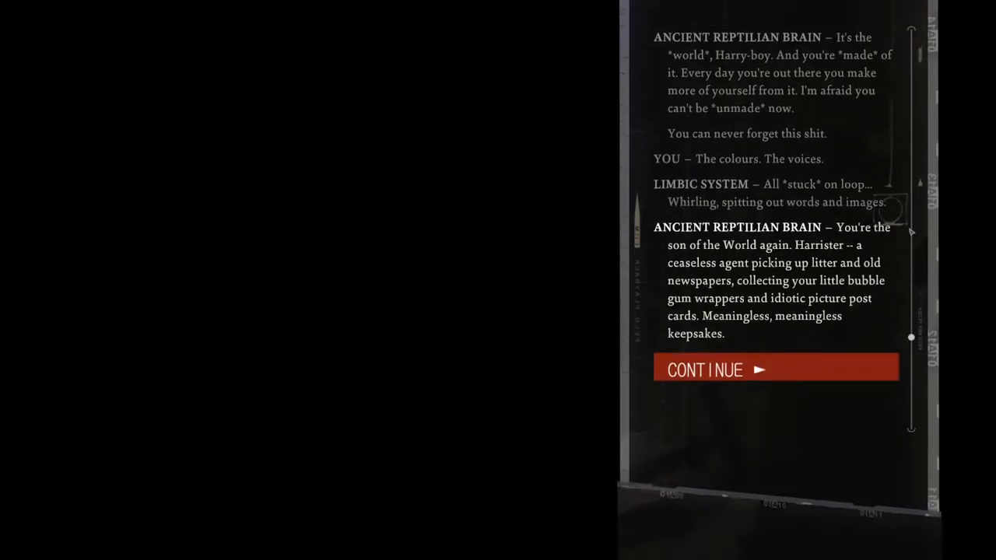
{"action": "mouse_move", "coordinate": [864, 424]}
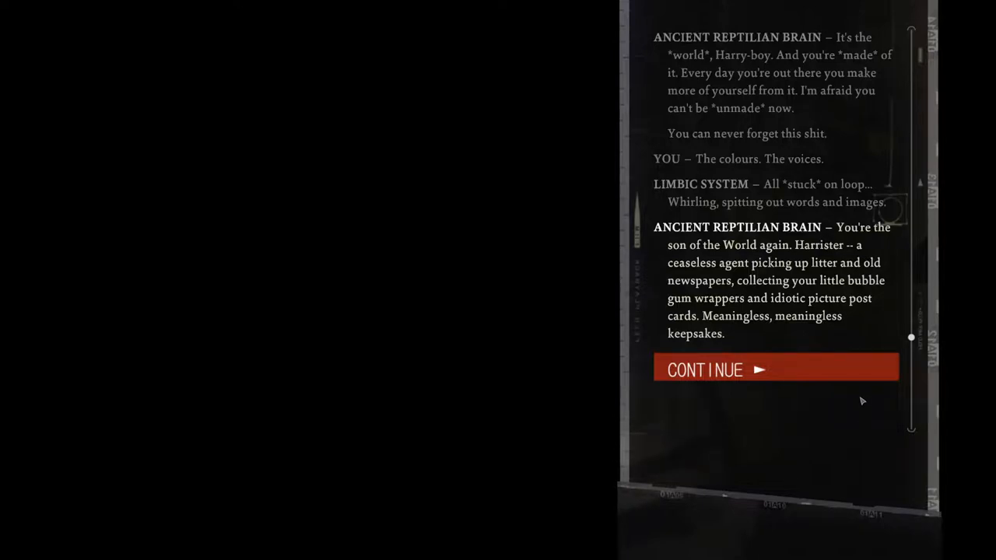
{"action": "mouse_move", "coordinate": [832, 365]}
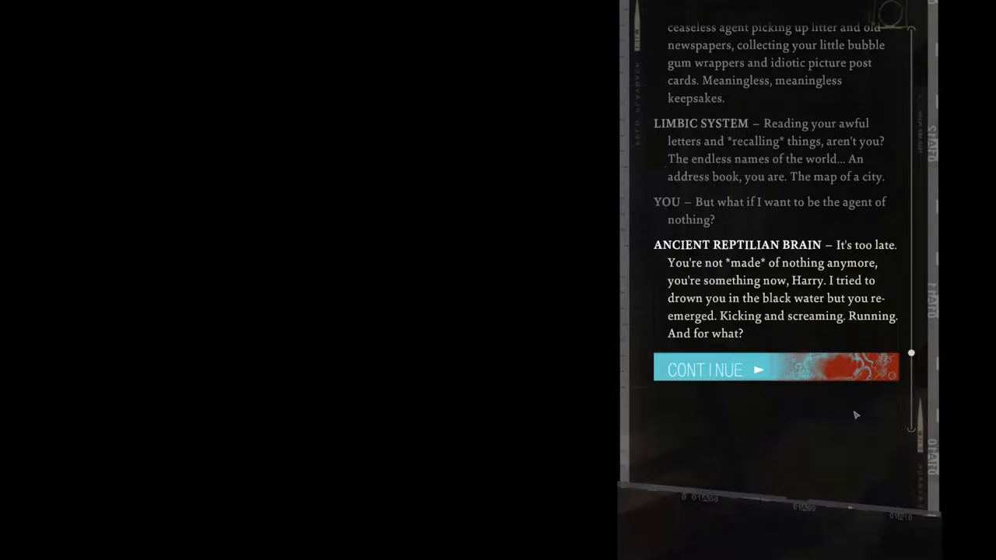
{"action": "mouse_move", "coordinate": [847, 410]}
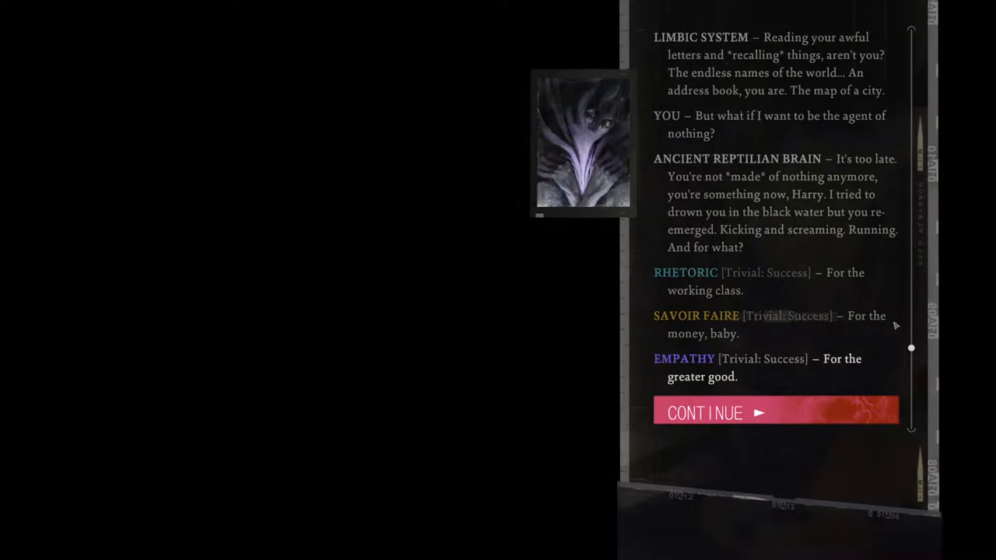
- Move past the skill checks and reply 'I can't give up. I have to keep going, for Revachol…'
{"action": "left_click", "coordinate": [774, 412]}
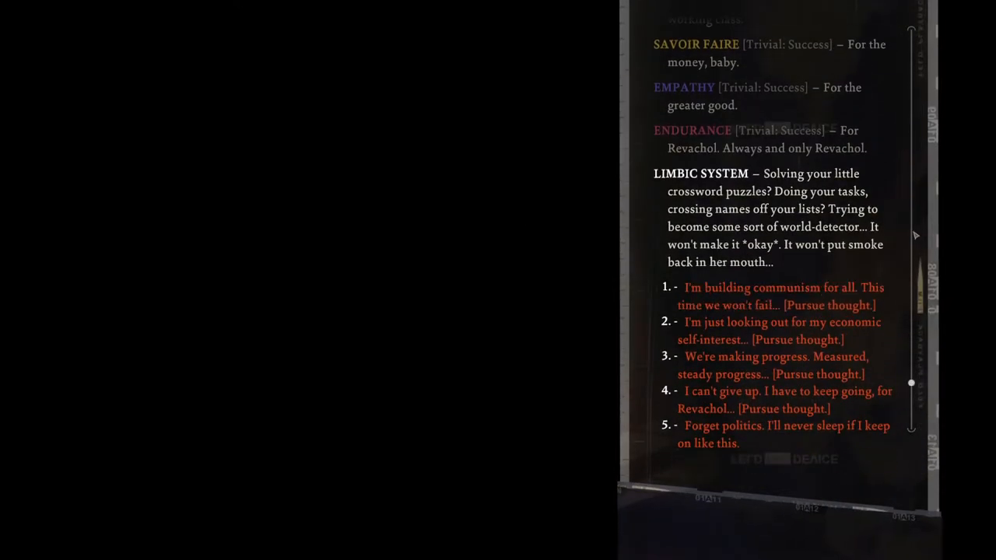
{"action": "mouse_move", "coordinate": [807, 486]}
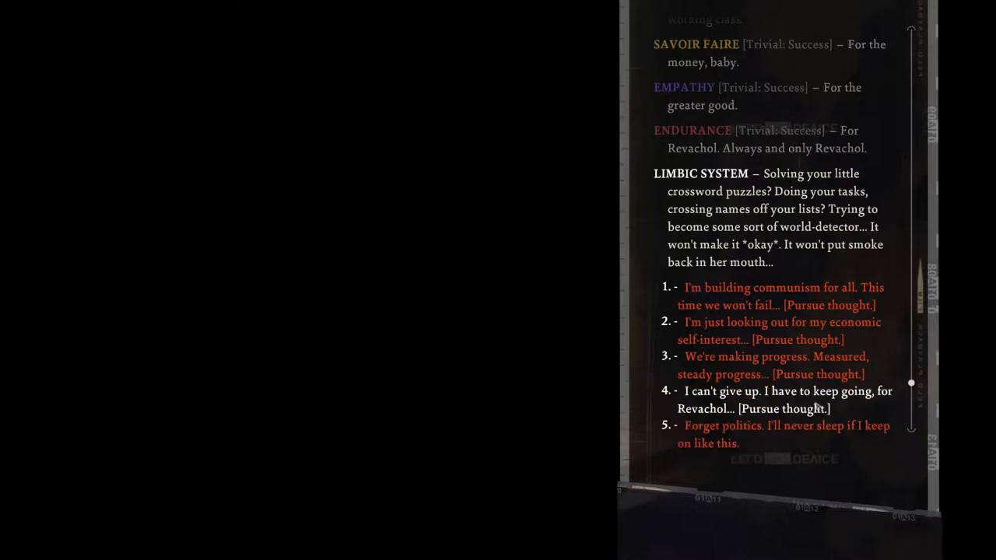
{"action": "left_click", "coordinate": [790, 400]}
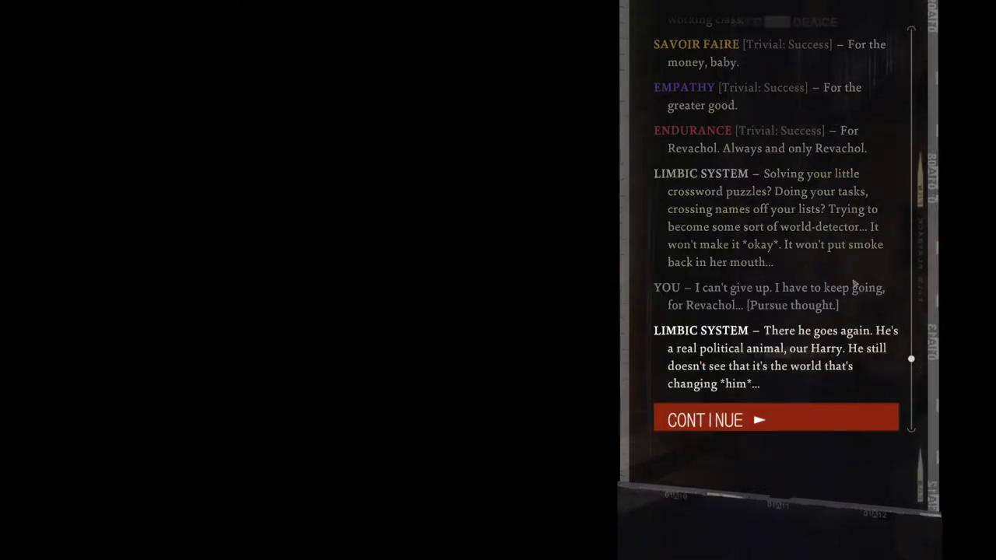
{"action": "mouse_move", "coordinate": [866, 459]}
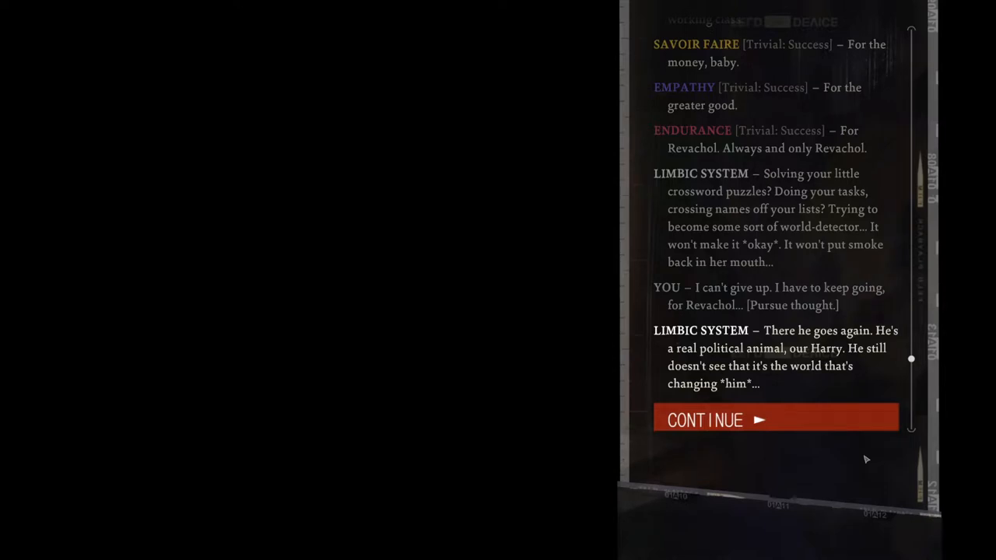
{"action": "mouse_move", "coordinate": [865, 420]}
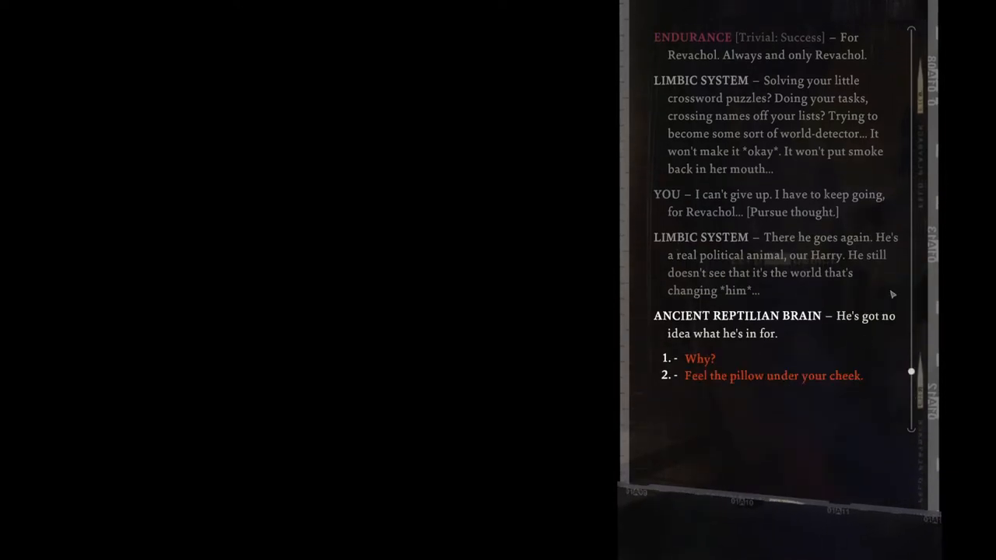
{"action": "mouse_move", "coordinate": [699, 359]}
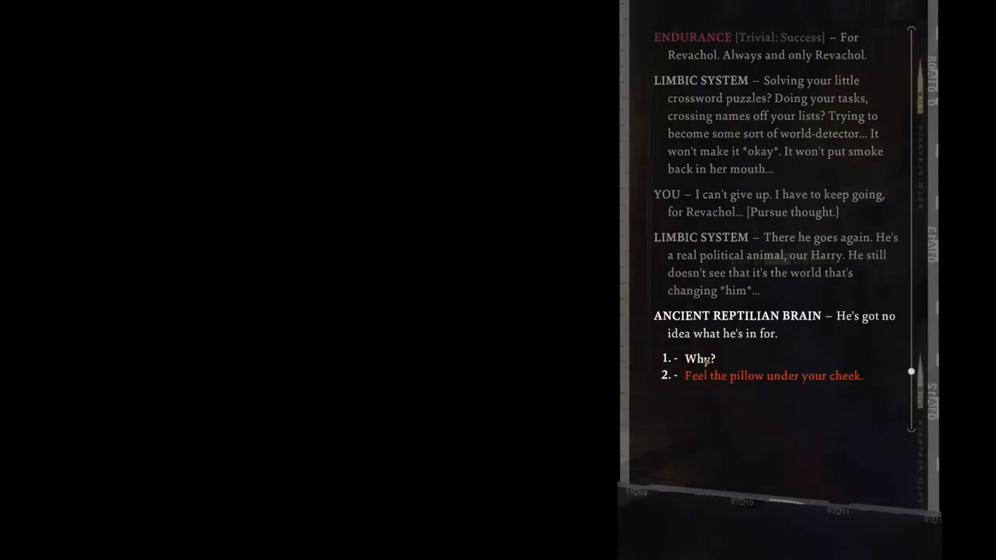
- Ask 'Why?', feel the pillow under your cheek, and advance to the Logic check
{"action": "left_click", "coordinate": [698, 358]}
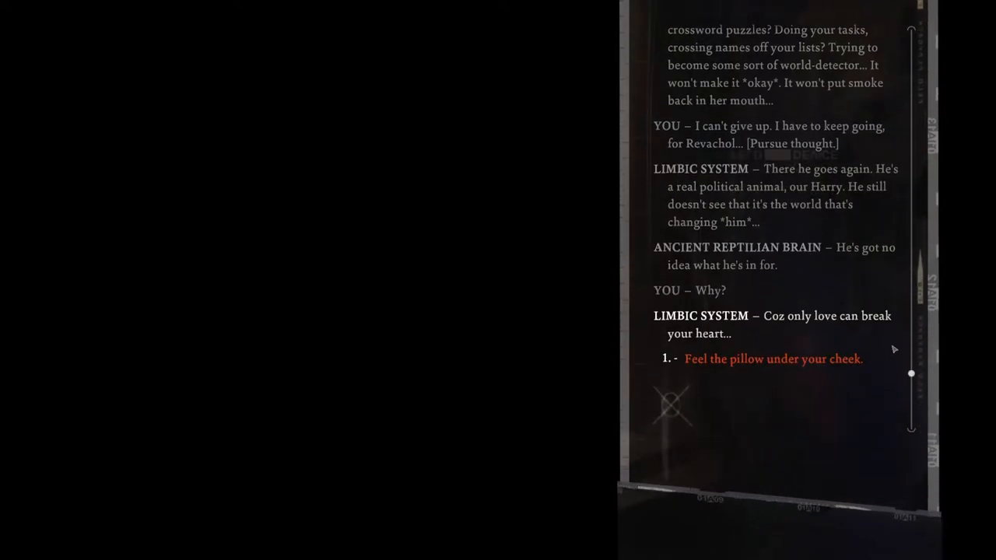
{"action": "mouse_move", "coordinate": [875, 445]}
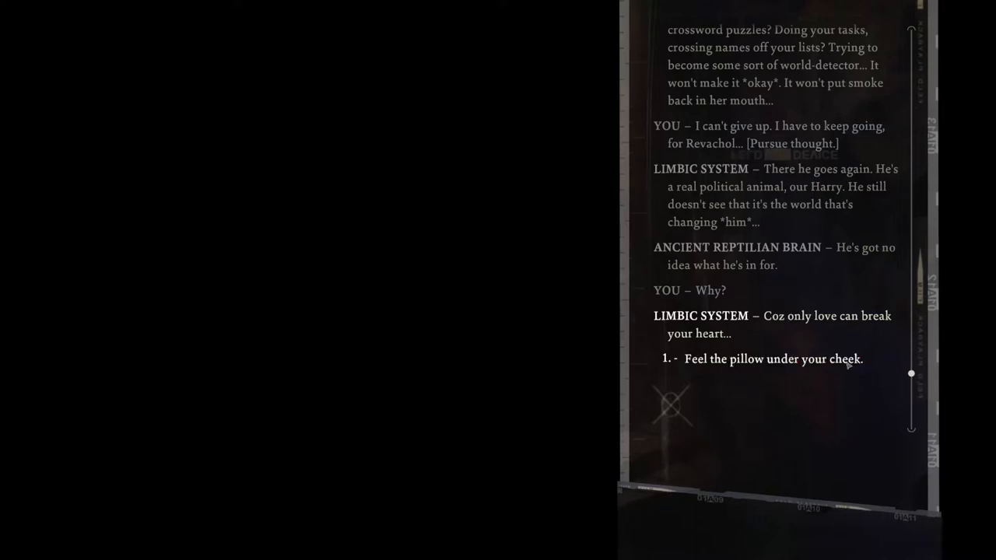
{"action": "left_click", "coordinate": [773, 359]}
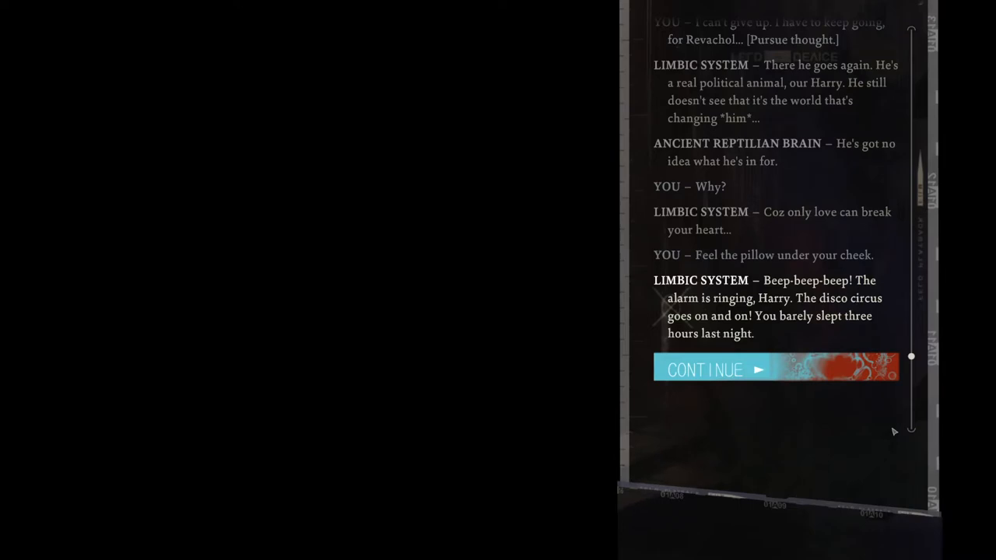
{"action": "mouse_move", "coordinate": [813, 369]}
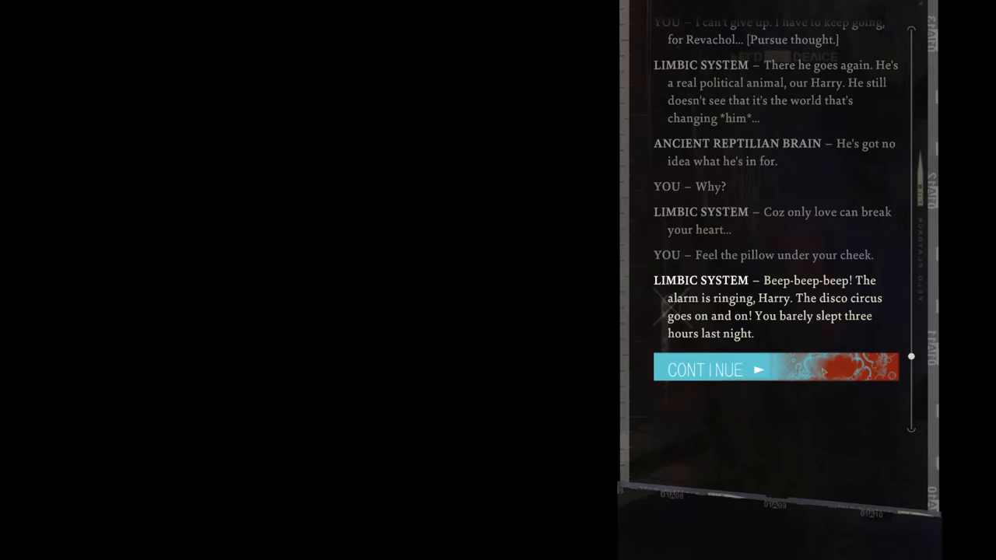
{"action": "left_click", "coordinate": [751, 370]}
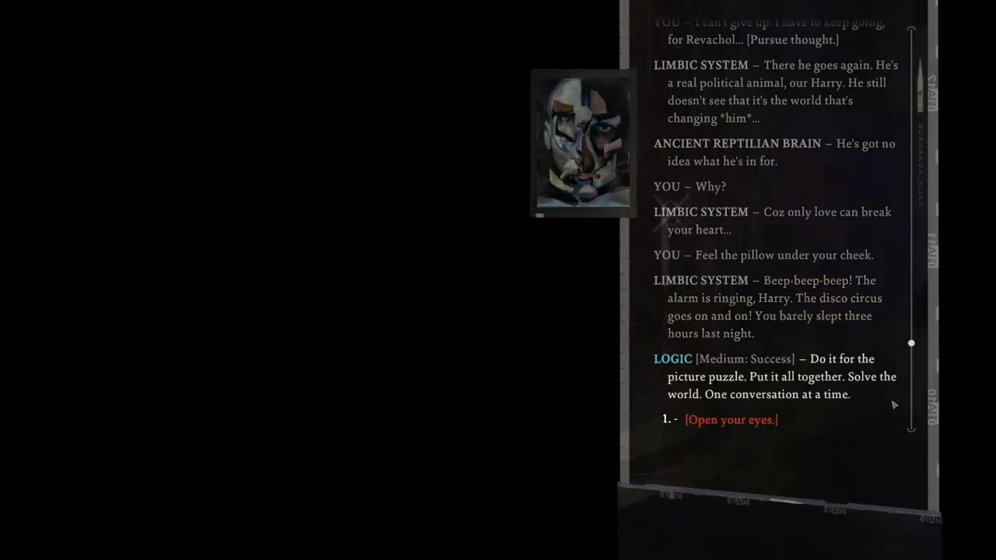